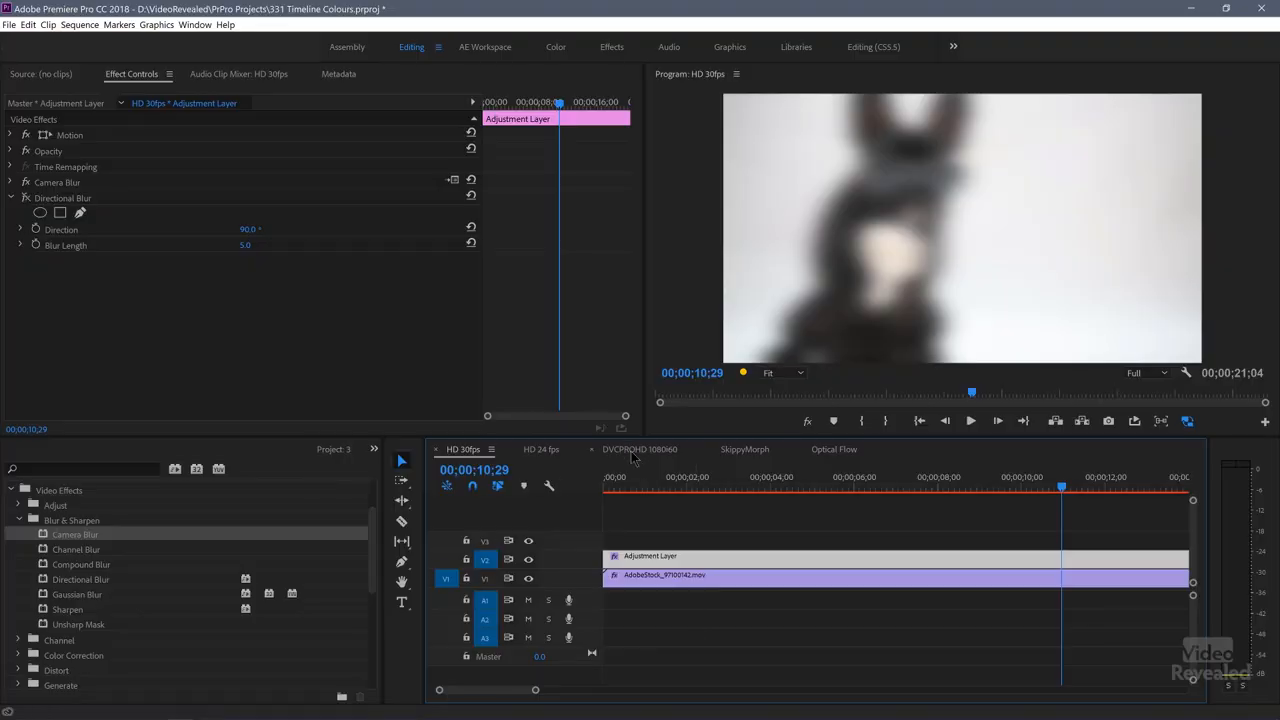
- Switch to the DVCPROHD 1080i60 sequence and start playback of its church clip
{"action": "left_click", "coordinate": [636, 449]}
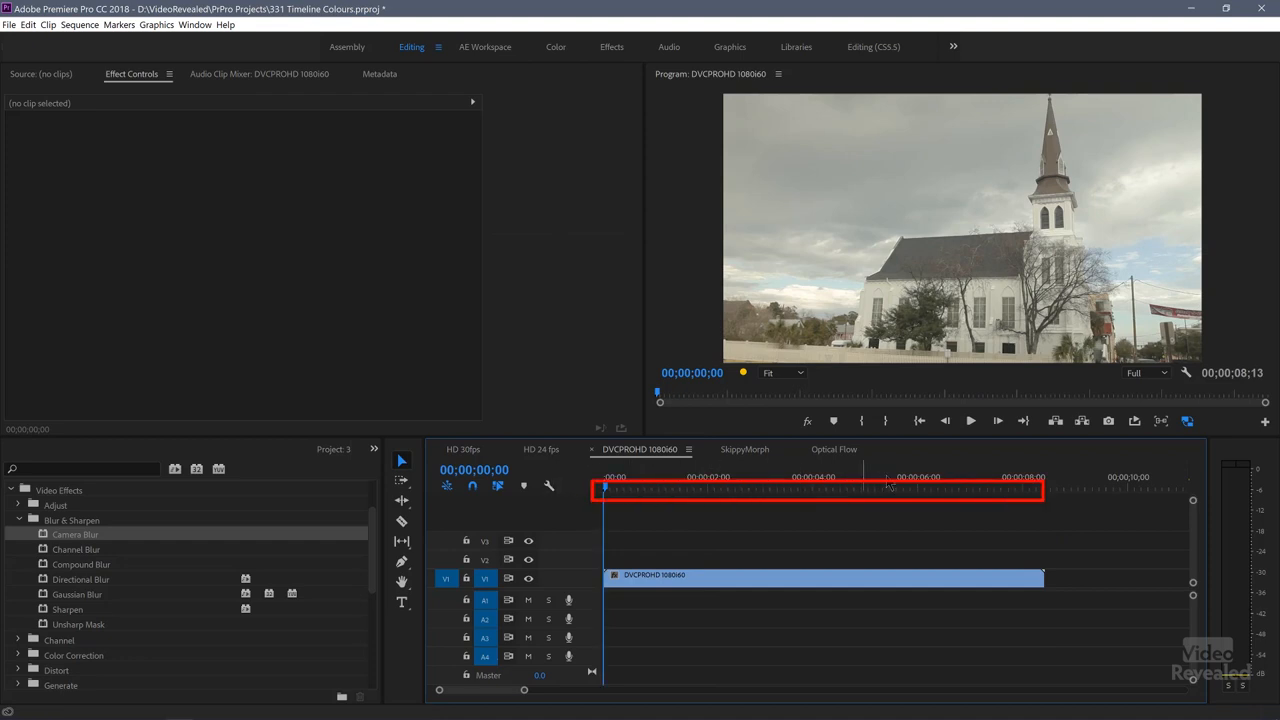
{"action": "left_click", "coordinate": [975, 421]}
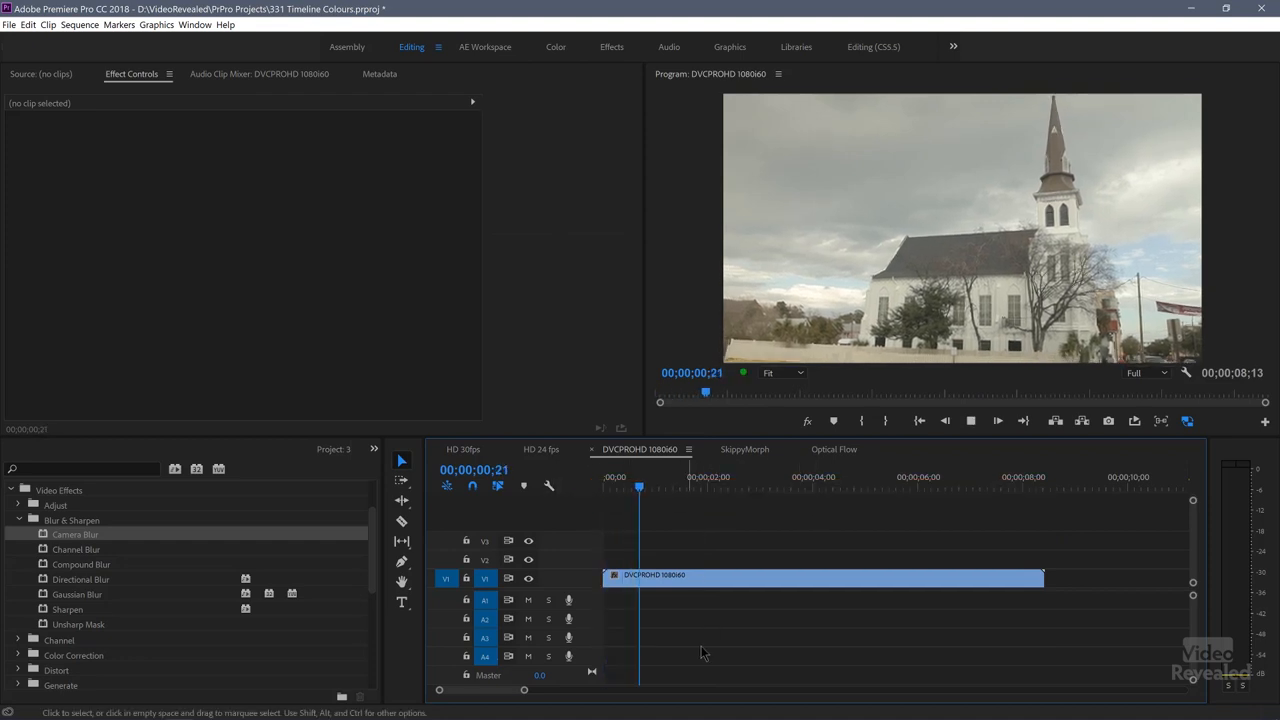
{"action": "left_click", "coordinate": [752, 487]}
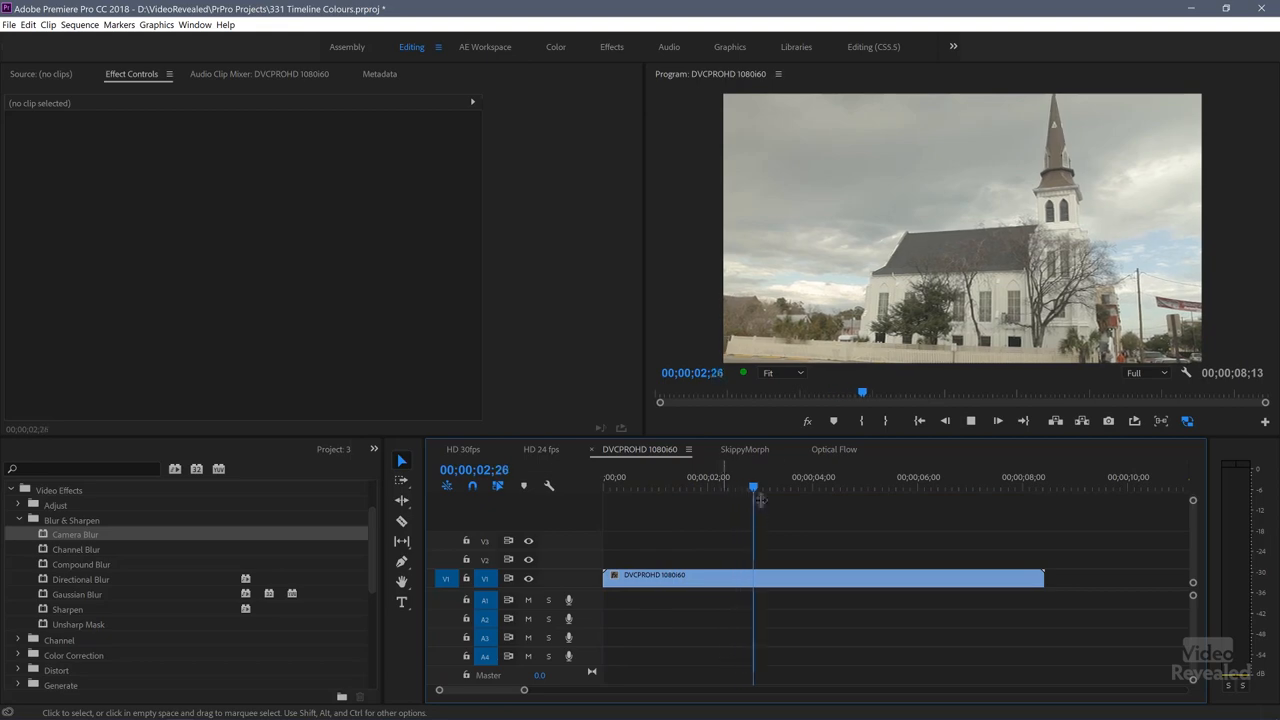